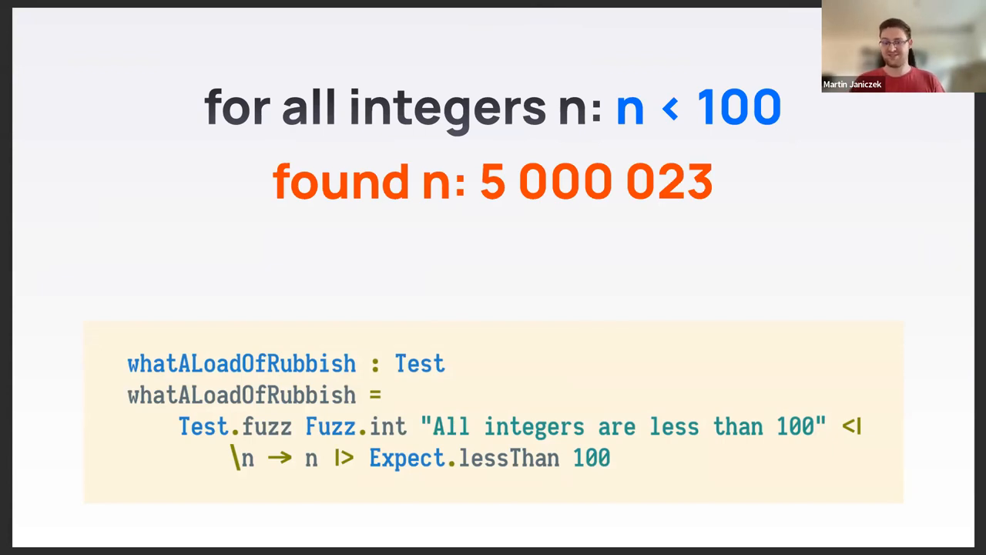
- Advance from the integers-under-100 counterexample slide toward page 11, "What is ALWAYS true?"
key("right")
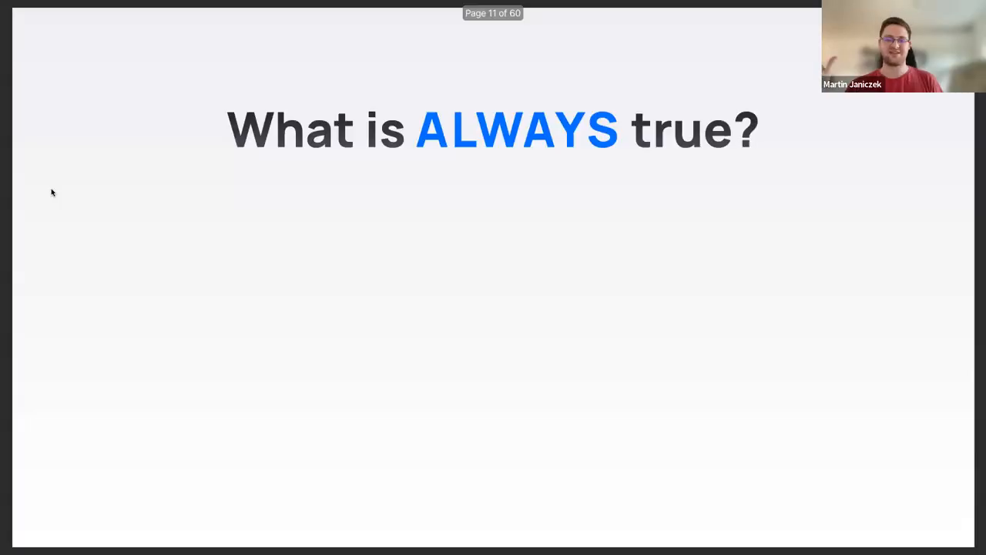
- Move forward from "What is ALWAYS true?" toward page 17, the "Unit tests" blob slide
key("Right")
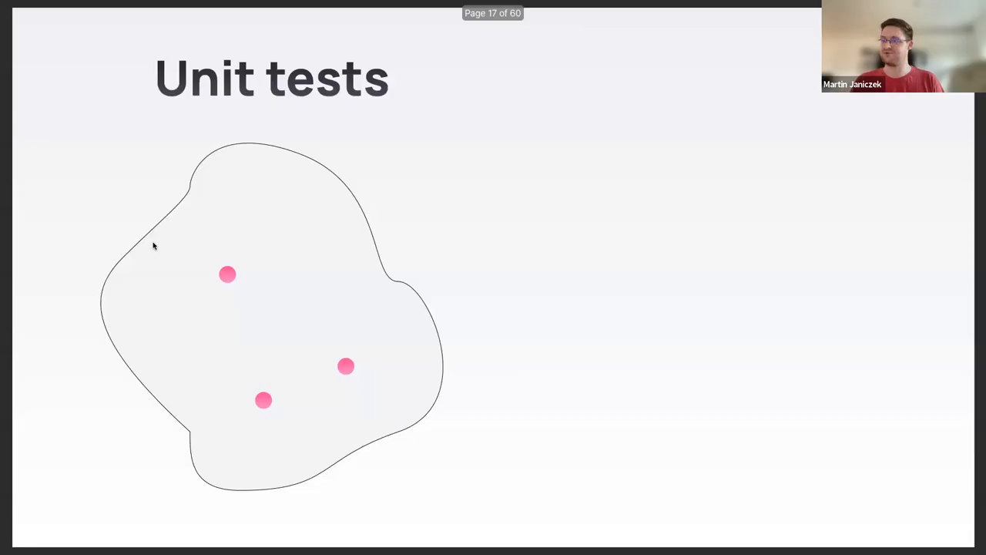
key("Right")
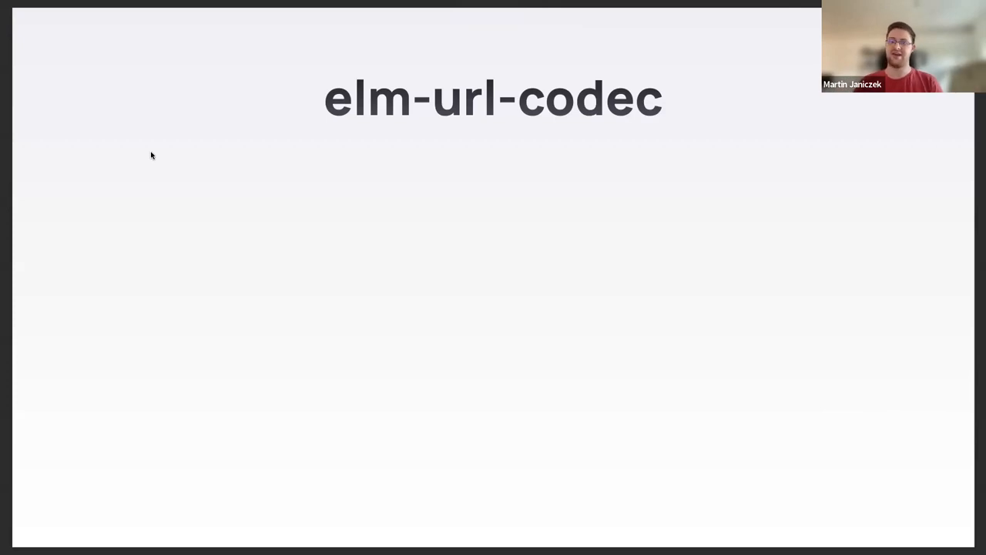
- Reveal the toString/parsePath signatures, then the ROUTE and PATH diagram on page 24
key("Right")
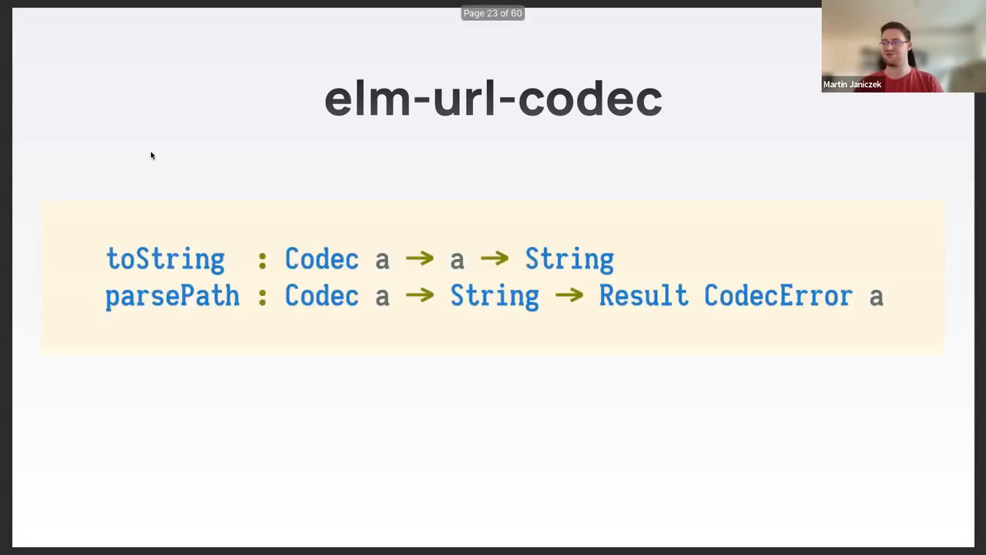
key("Right")
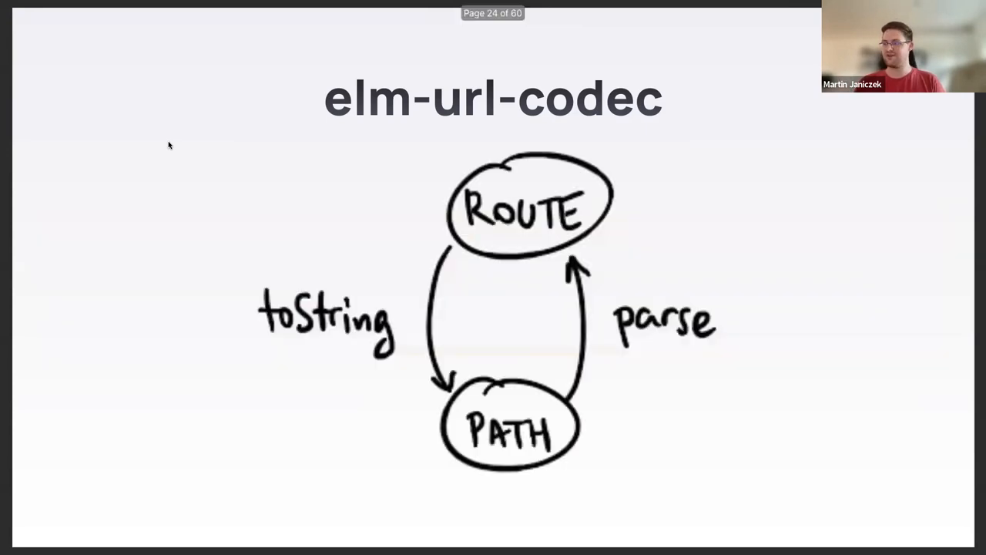
key("Right")
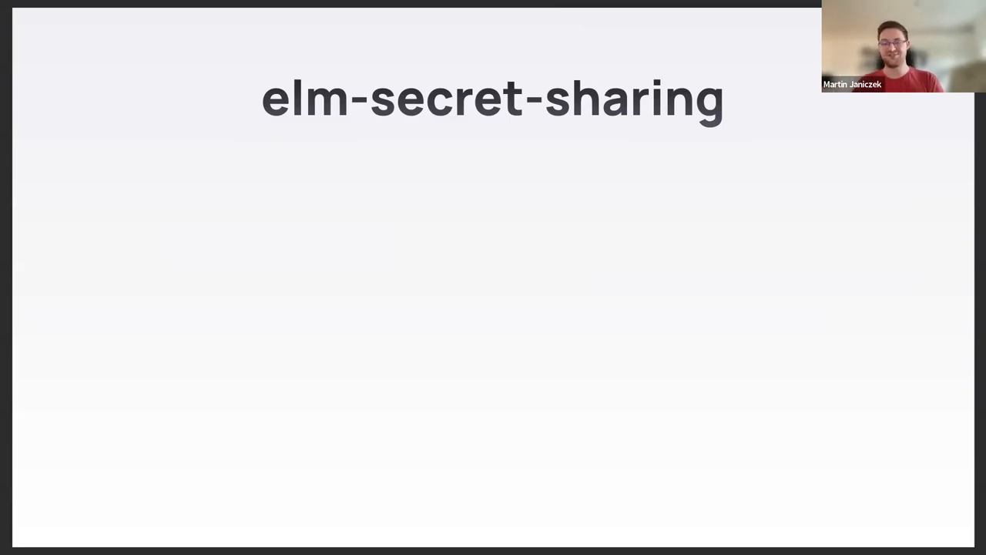
mouse_move(187, 176)
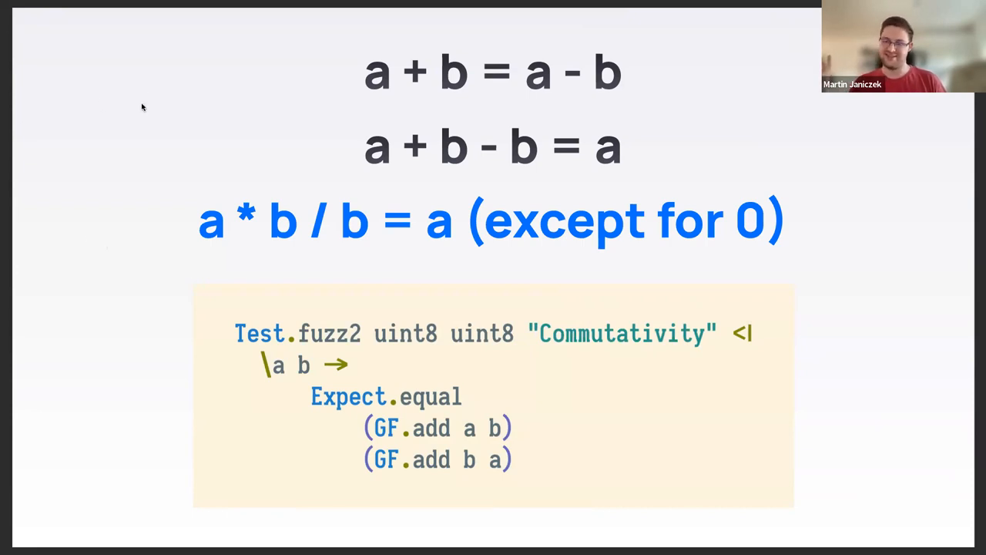
- Advance past the Commutativity fuzz test slide to the "elm-bidict" slide
key("Right")
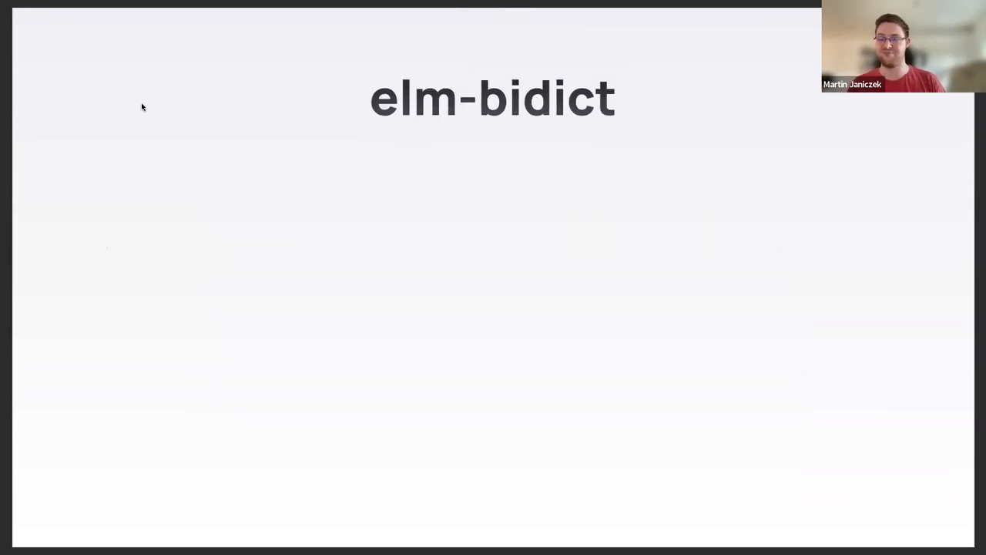
mouse_move(181, 108)
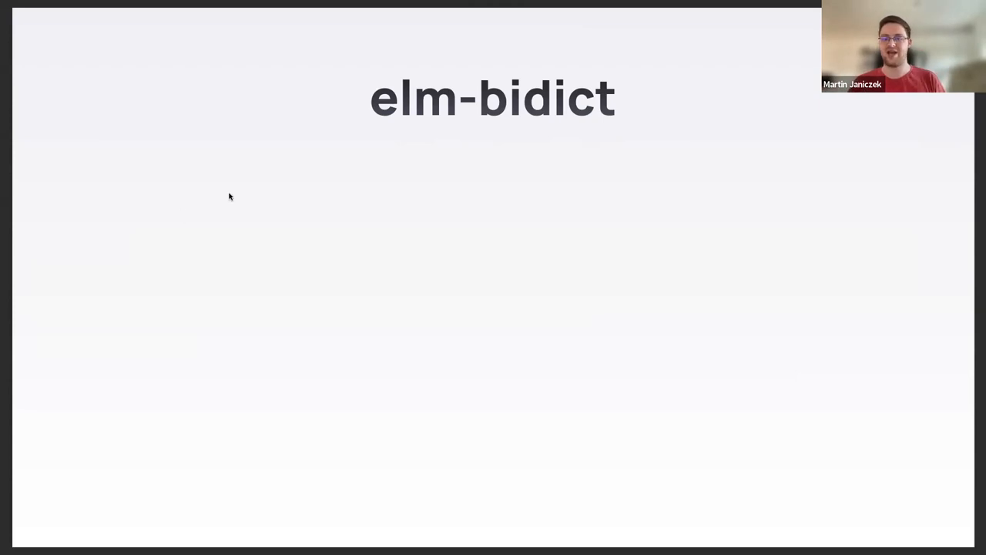
key("Right")
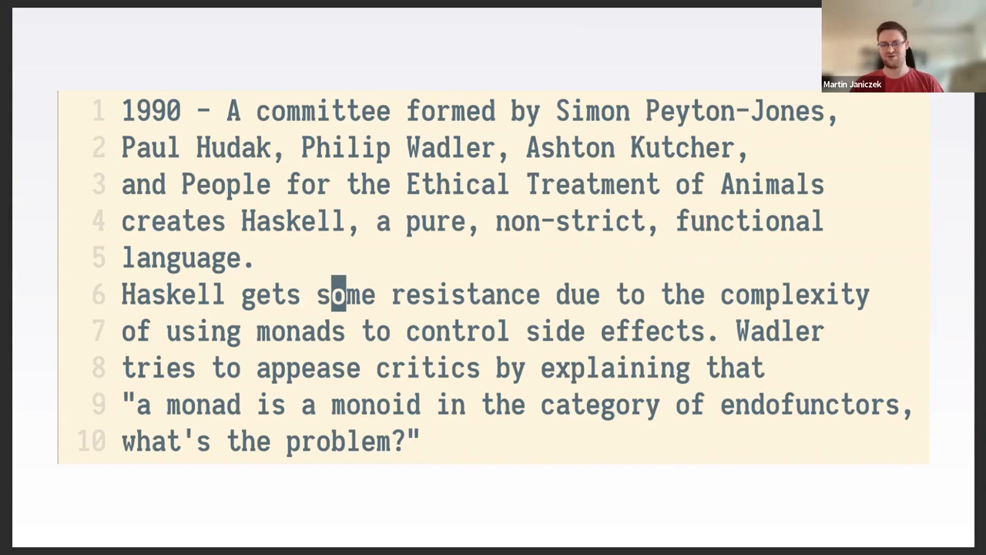
mouse_move(58, 127)
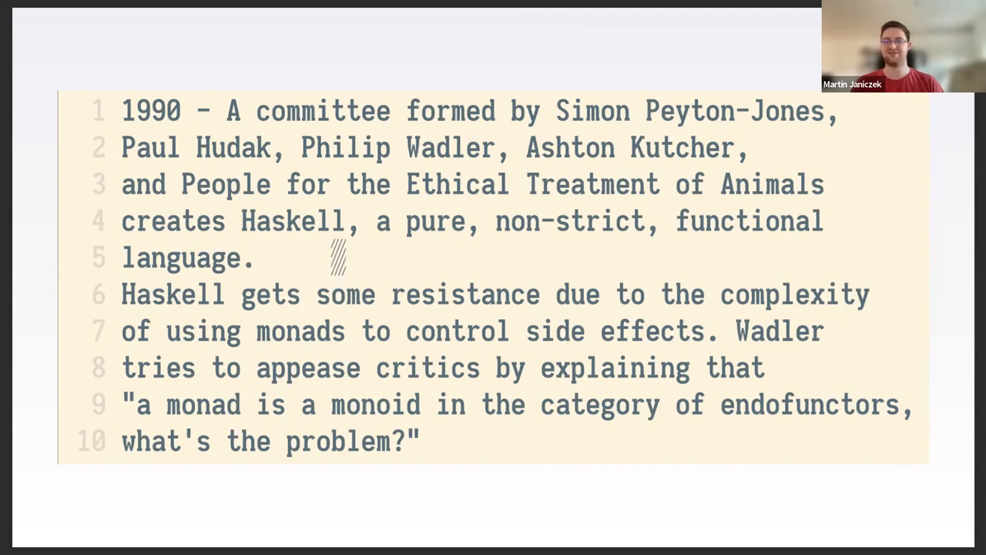
mouse_move(52, 169)
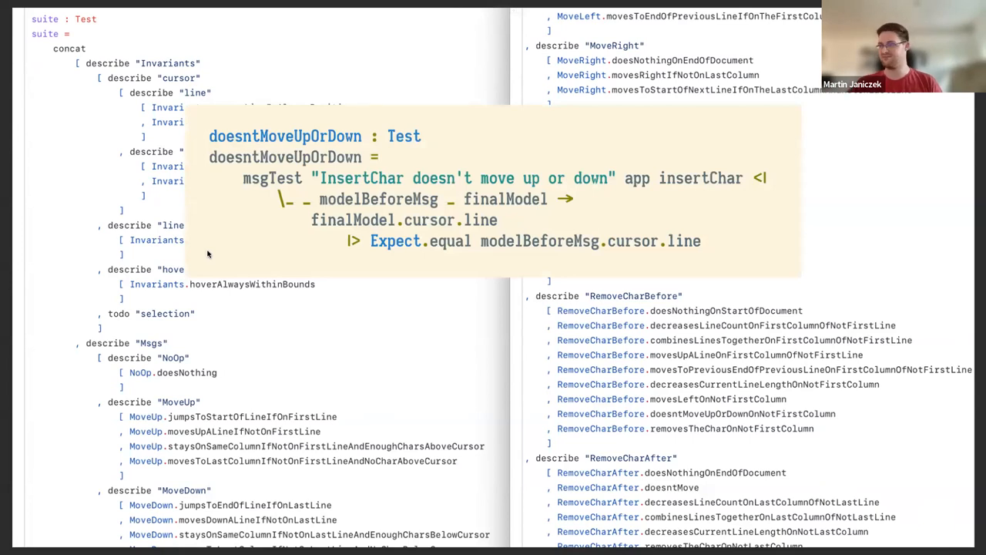
mouse_move(234, 249)
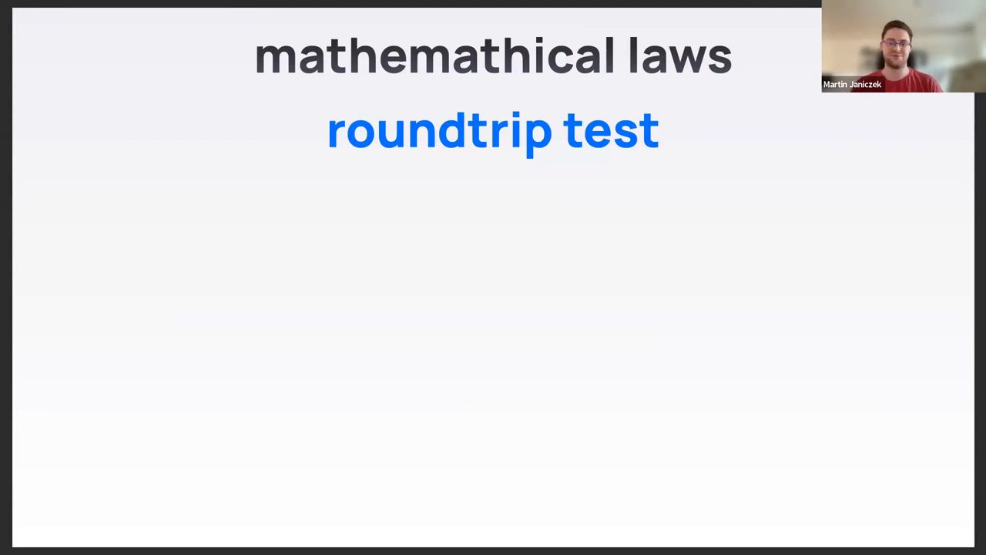
mouse_move(114, 145)
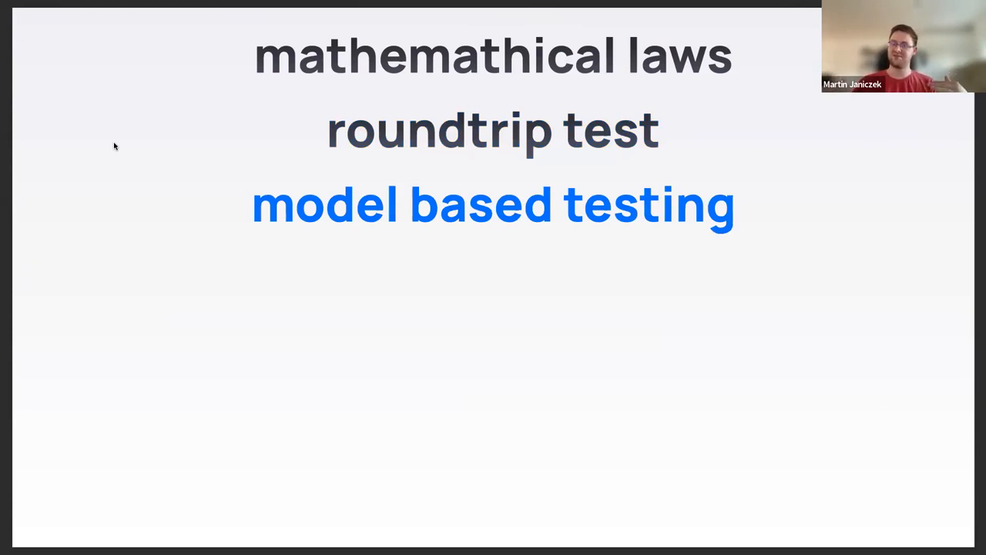
- Reveal model based testing, oracle test and highlighted metamorphic testing below roundtrip test
key("Right")
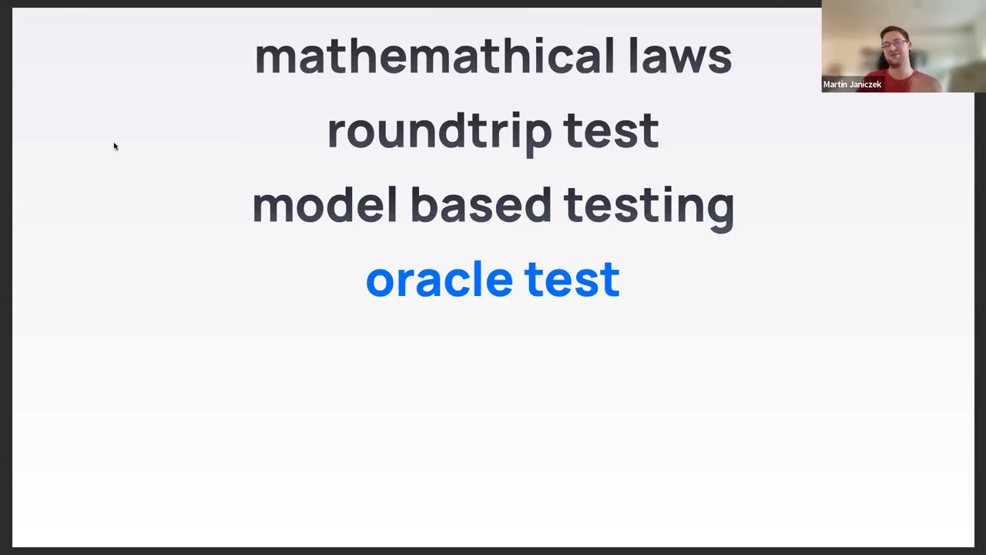
key("Right")
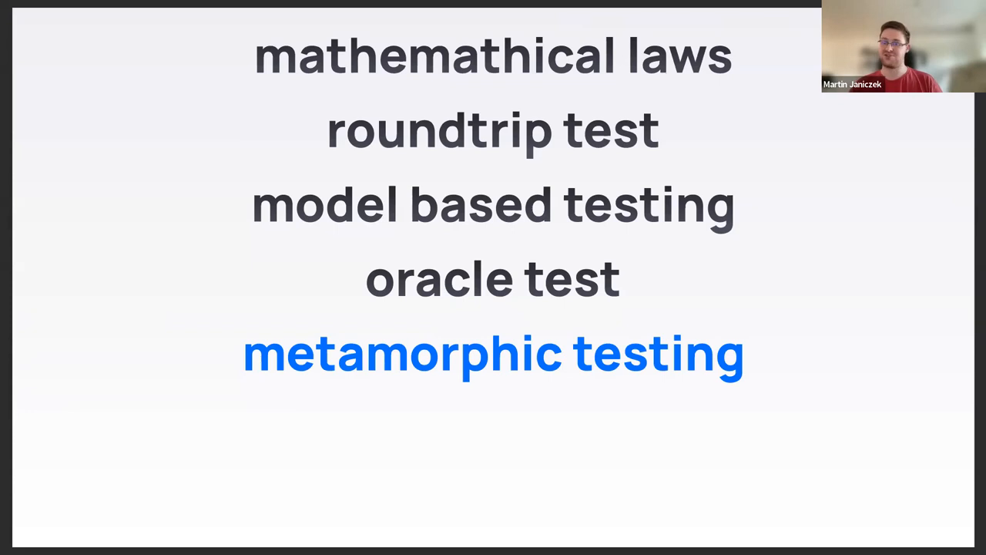
mouse_move(188, 134)
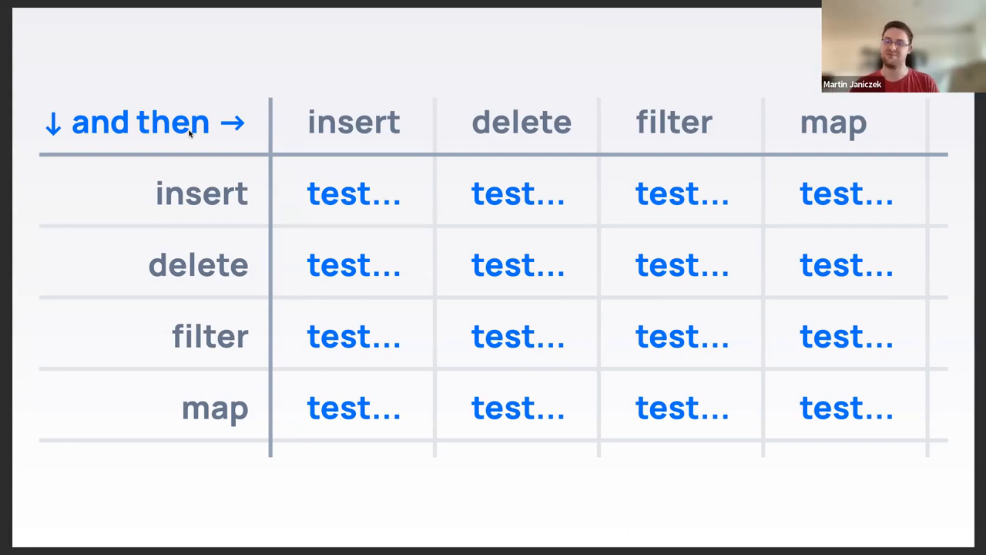
mouse_move(236, 85)
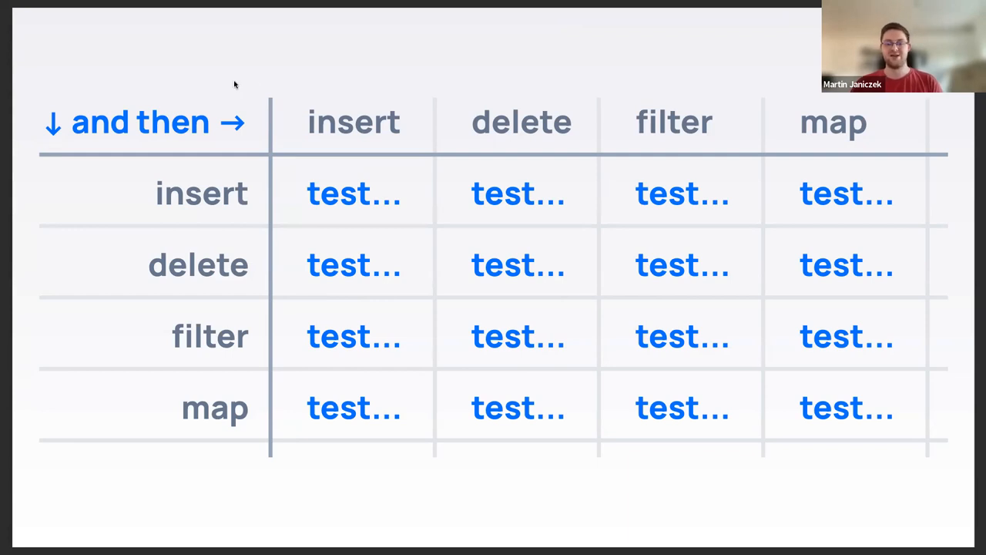
mouse_move(209, 63)
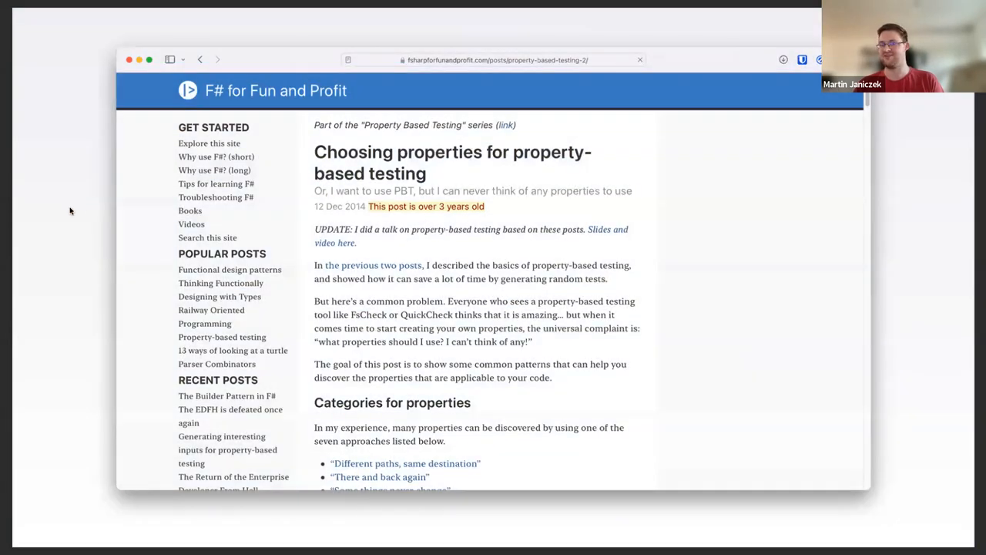
mouse_move(40, 225)
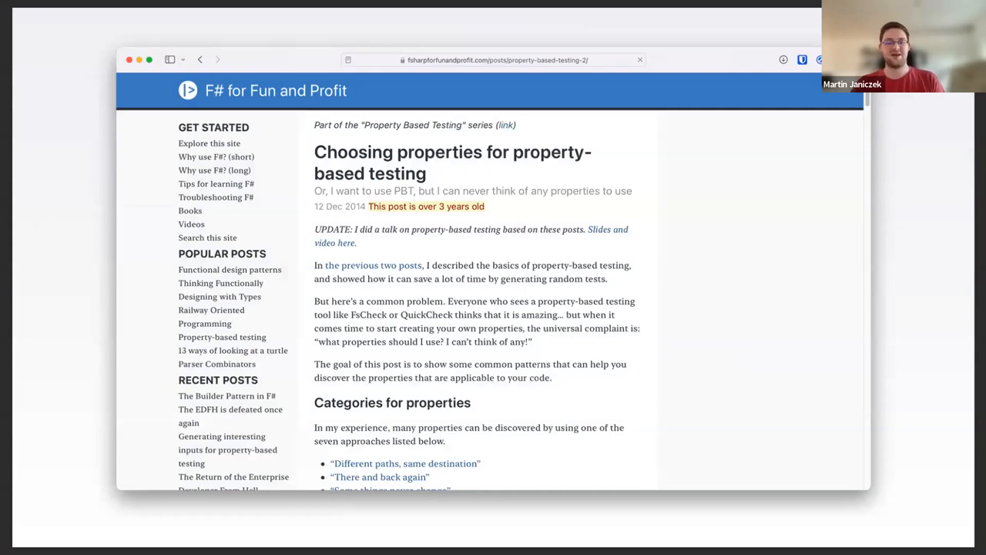
mouse_move(94, 183)
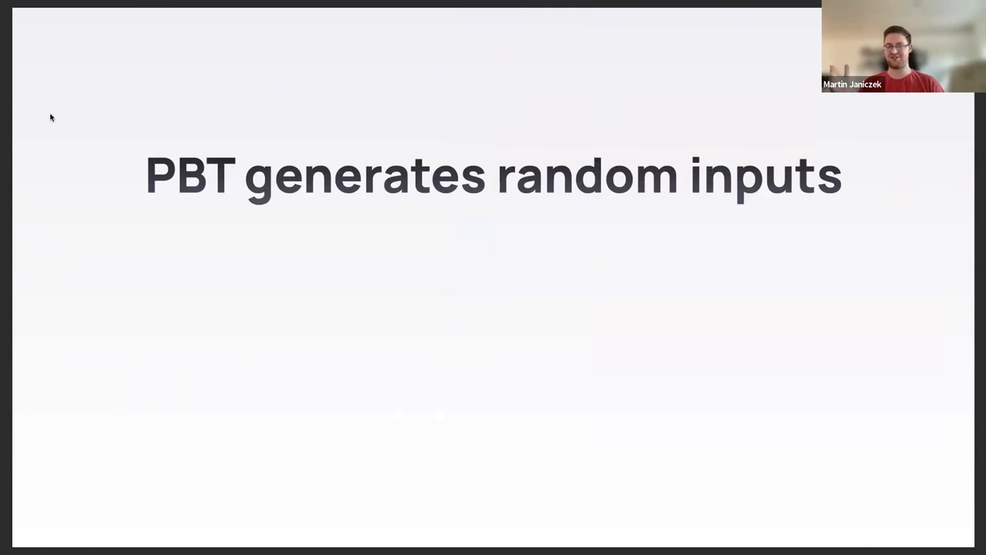
- Reveal "needs you to think bigger picture" beneath "PBT generates random inputs" on the conclusion slide
key("Right")
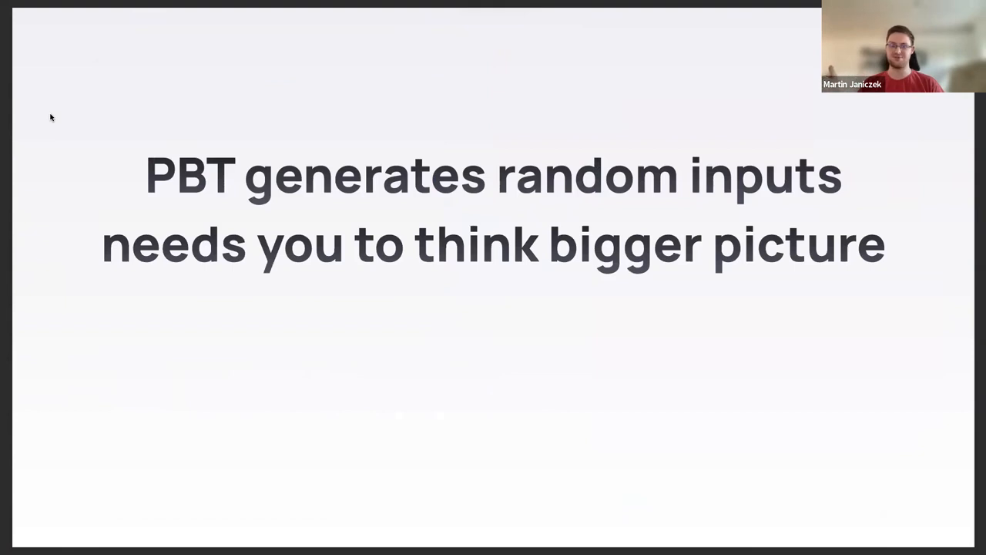